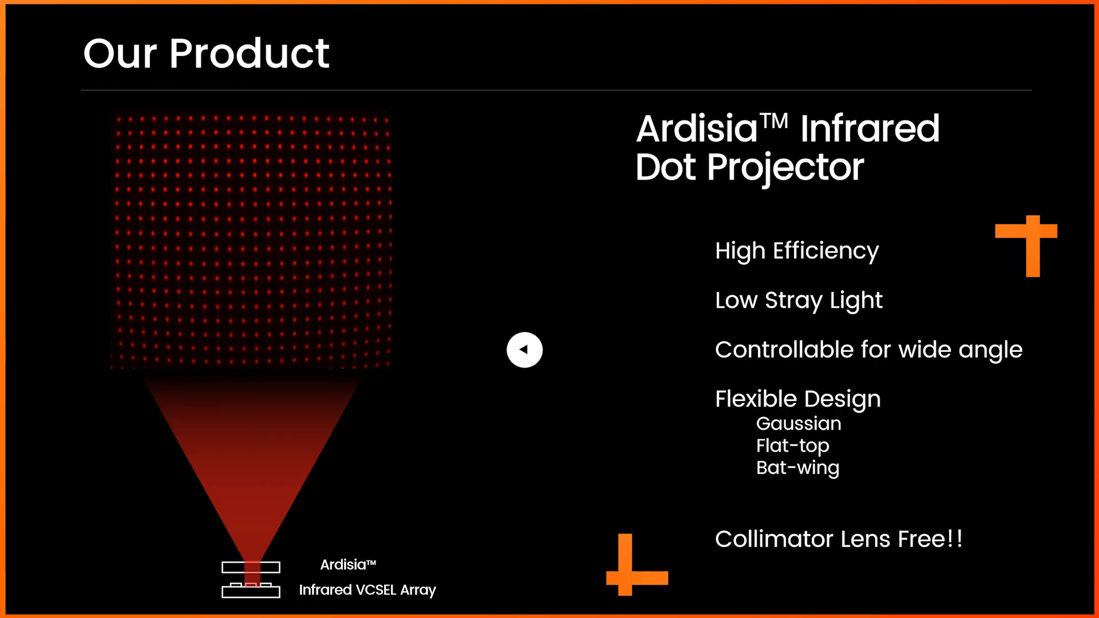
scroll(down, 3)
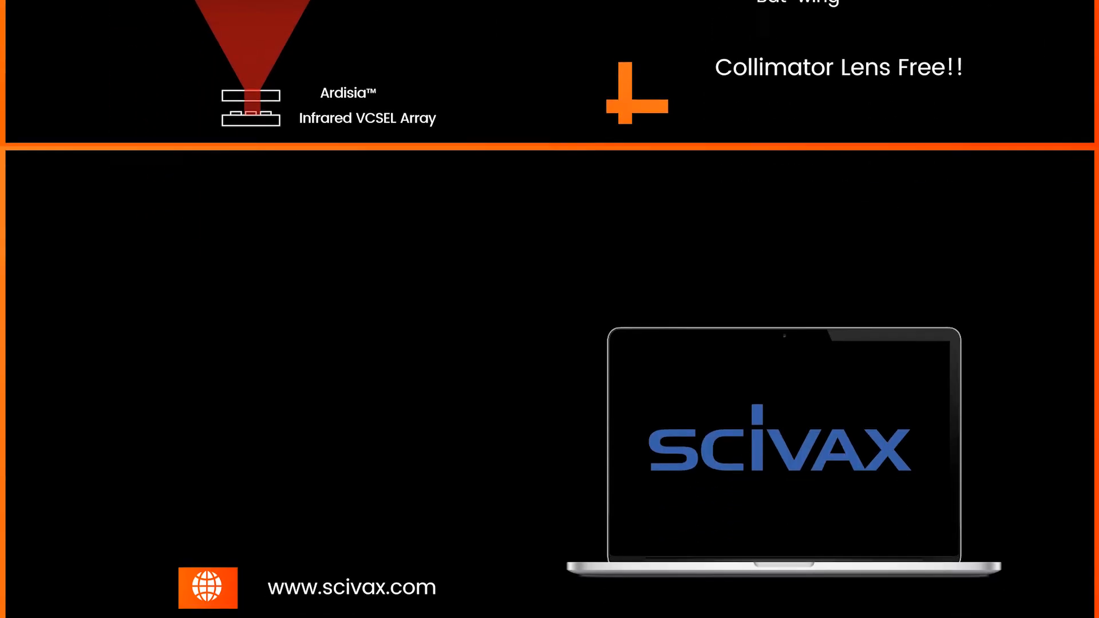